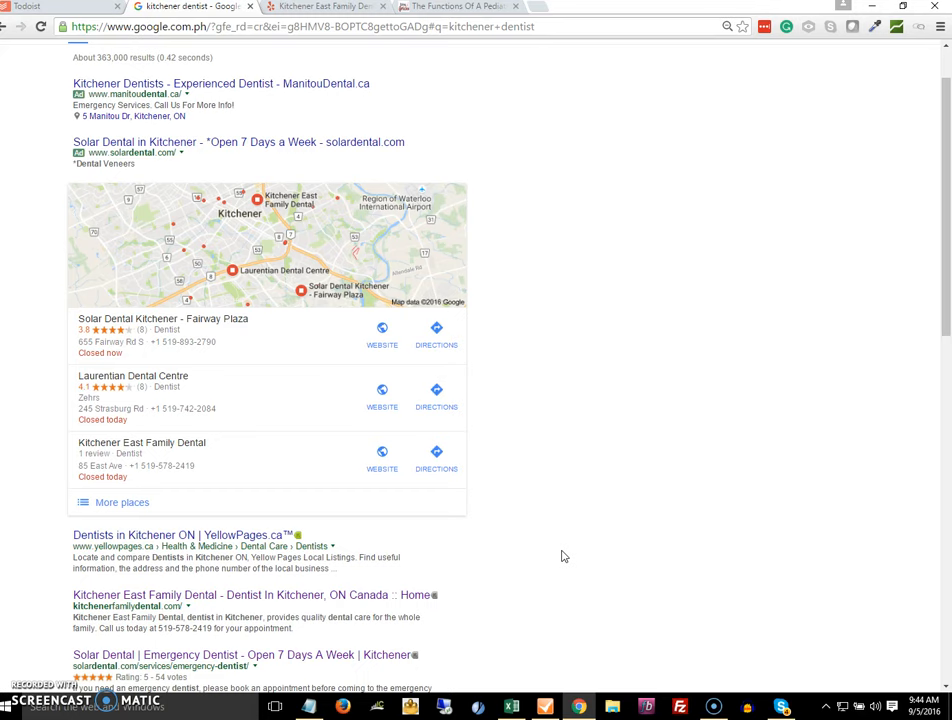
pyautogui.moveTo(118, 194)
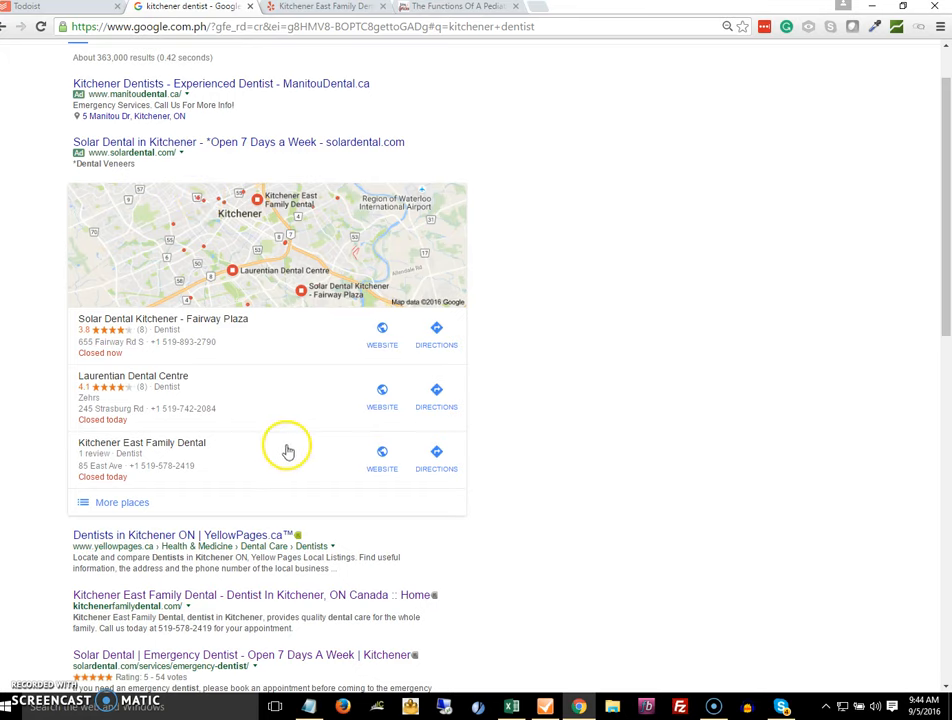
# Scroll past the dentist organic listings and switch to the EzineArticles pediatric dentist article.
pyautogui.scroll(-3)
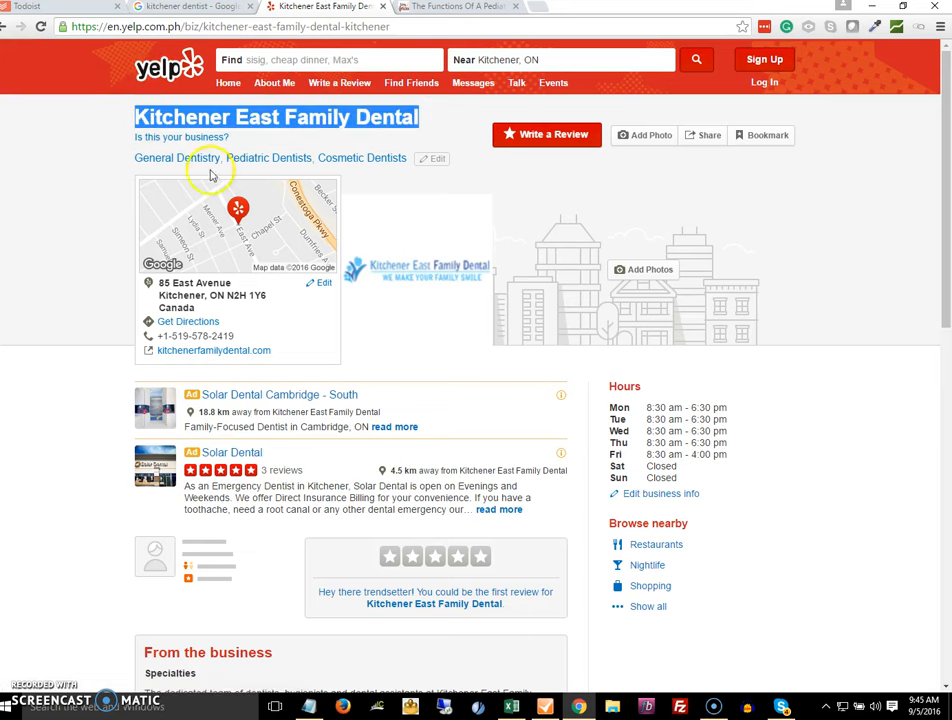
pyautogui.moveTo(238, 316)
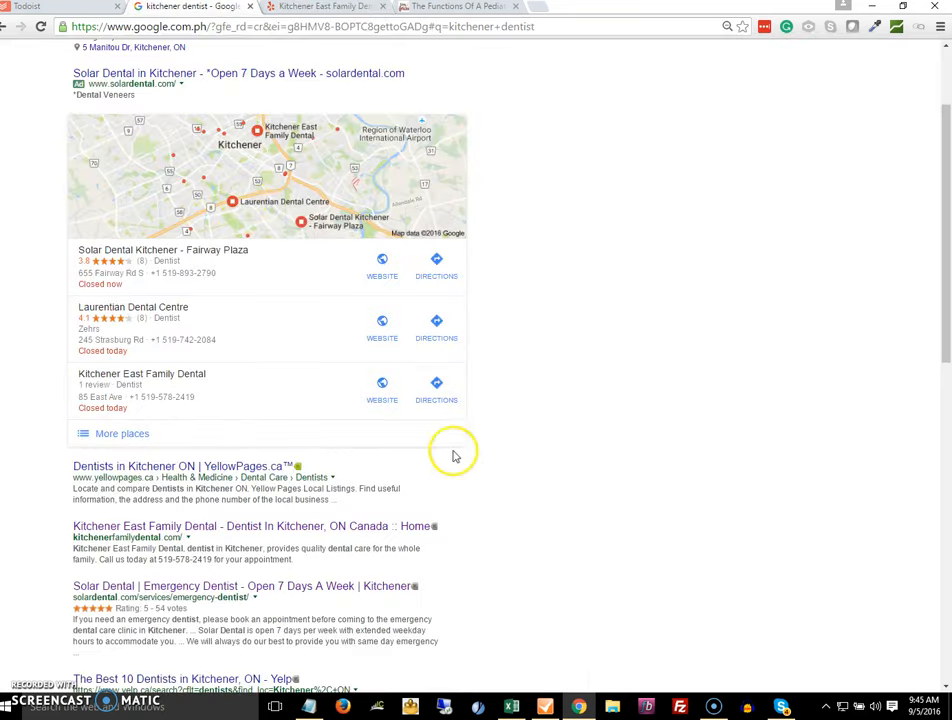
pyautogui.scroll(-3)
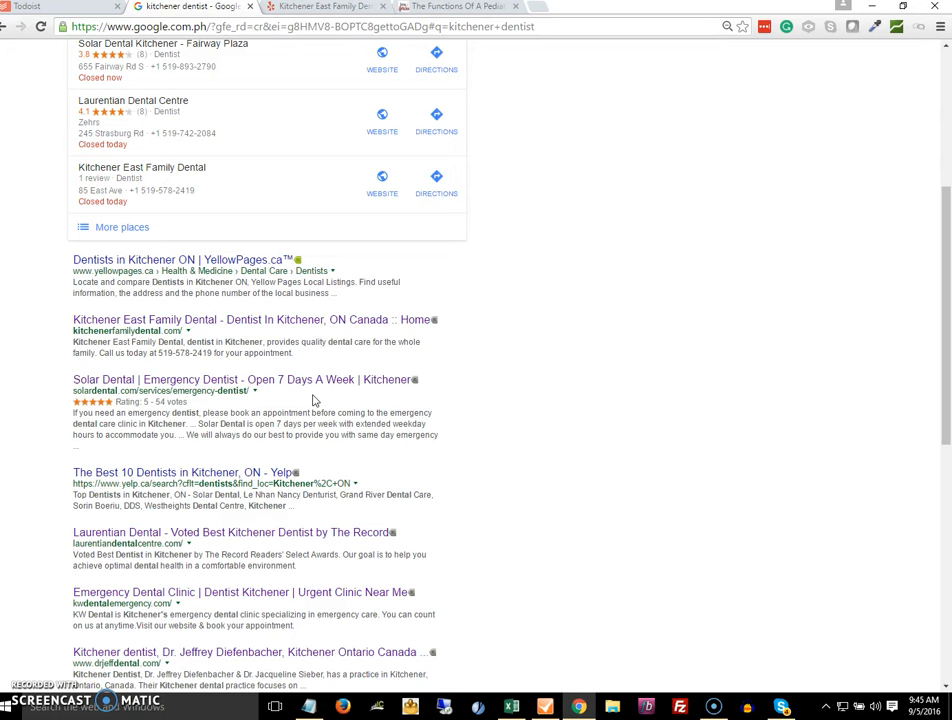
pyautogui.click(456, 6)
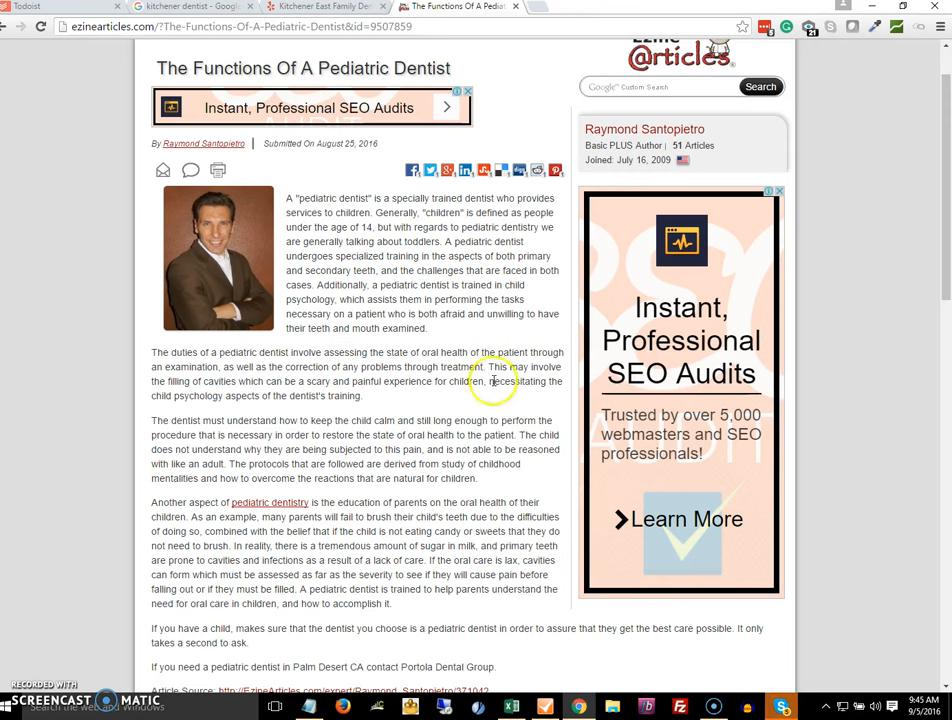
pyautogui.scroll(-3)
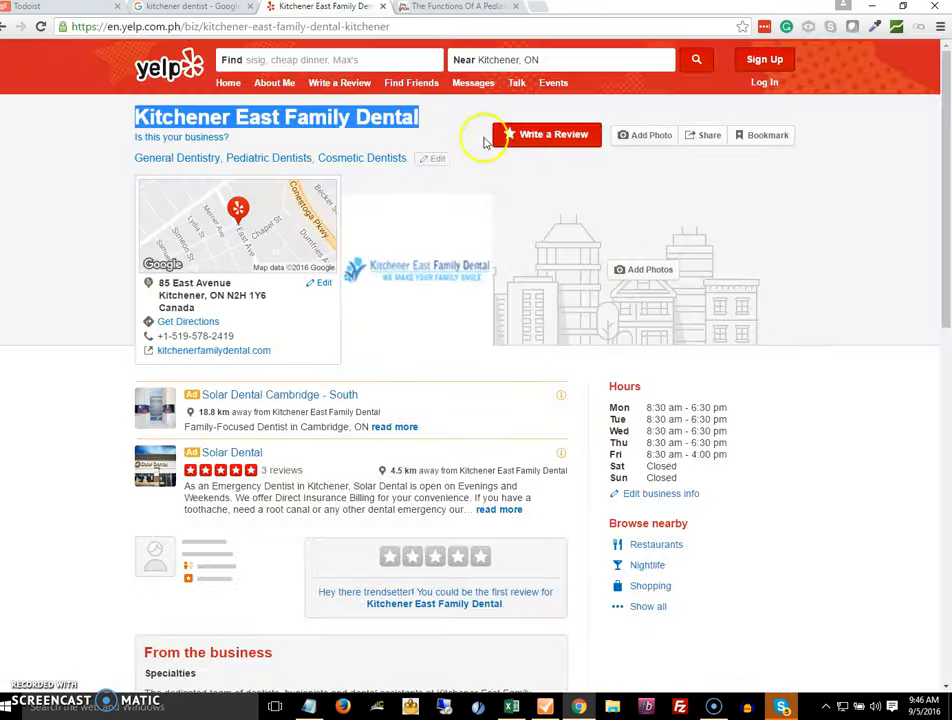
pyautogui.moveTo(62, 318)
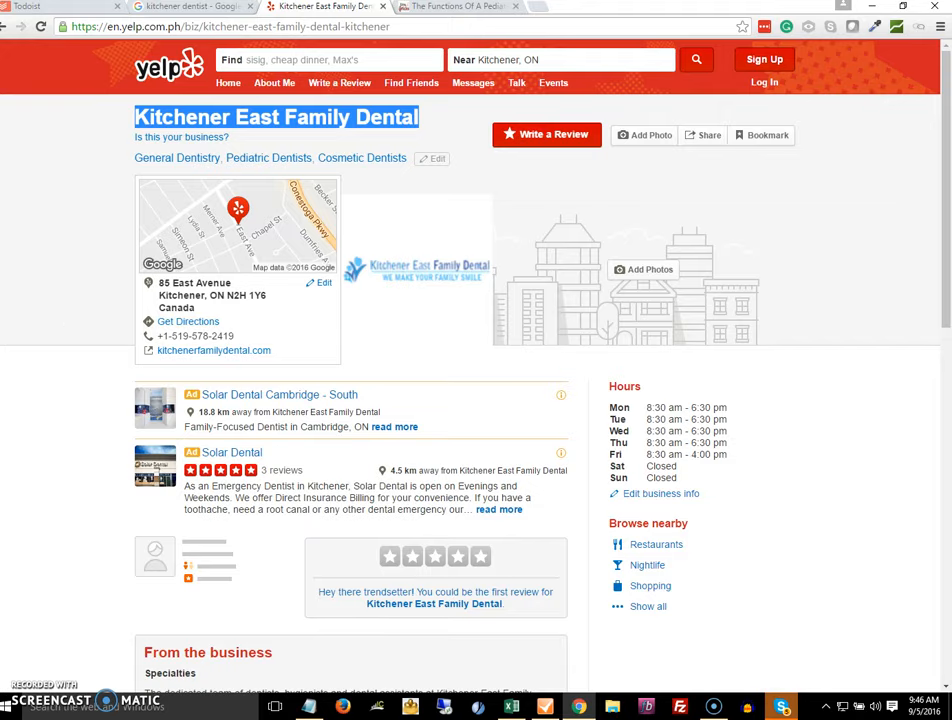
# Return from the Yelp listing to the pediatric dentist article's closing Article Source link.
pyautogui.click(456, 8)
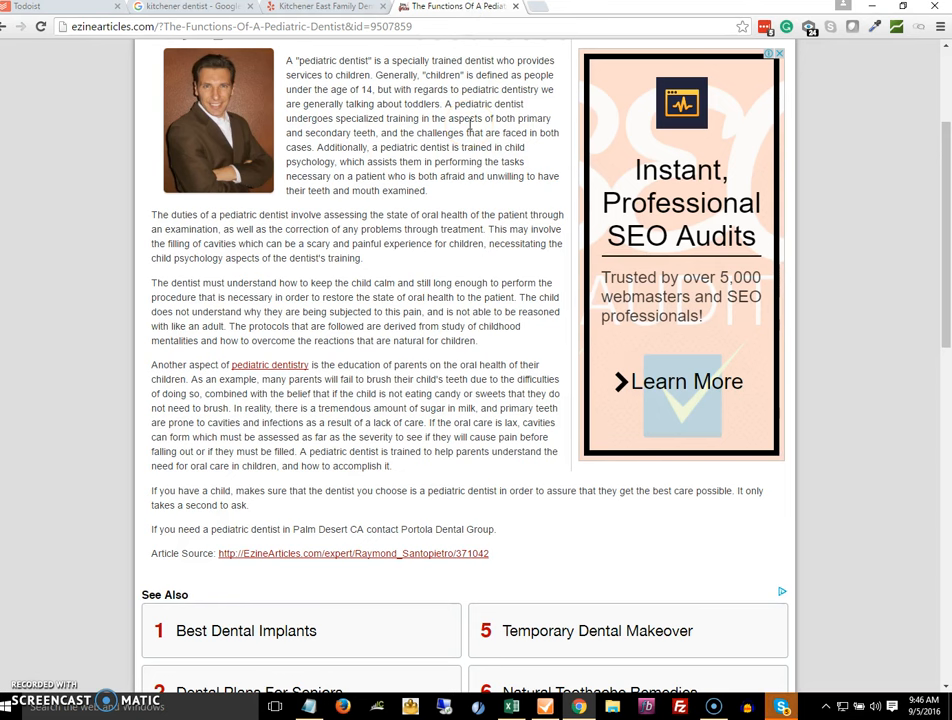